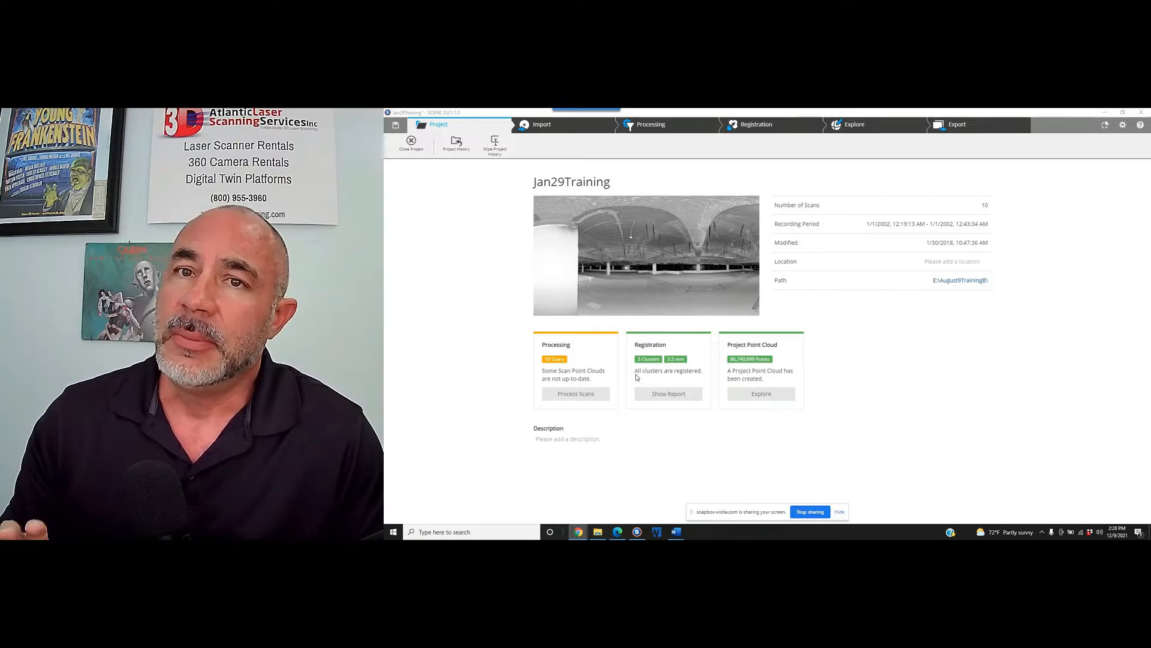
Show the Jan29Training registered point cloud in the 3D Explore view
click(1123, 112)
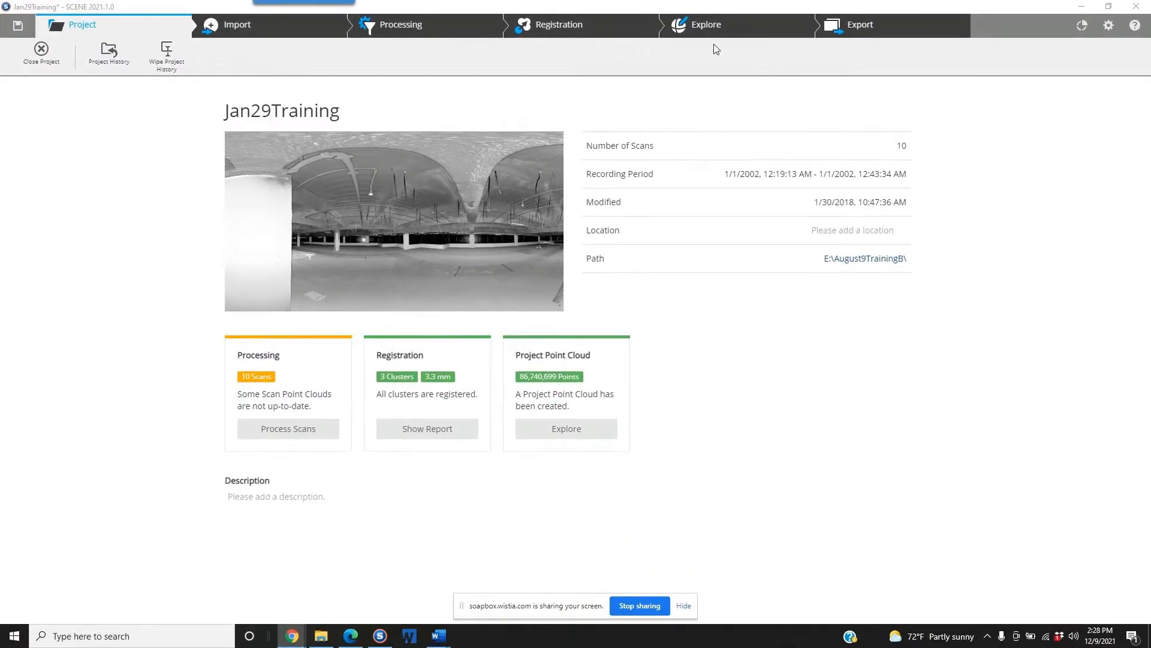
click(704, 24)
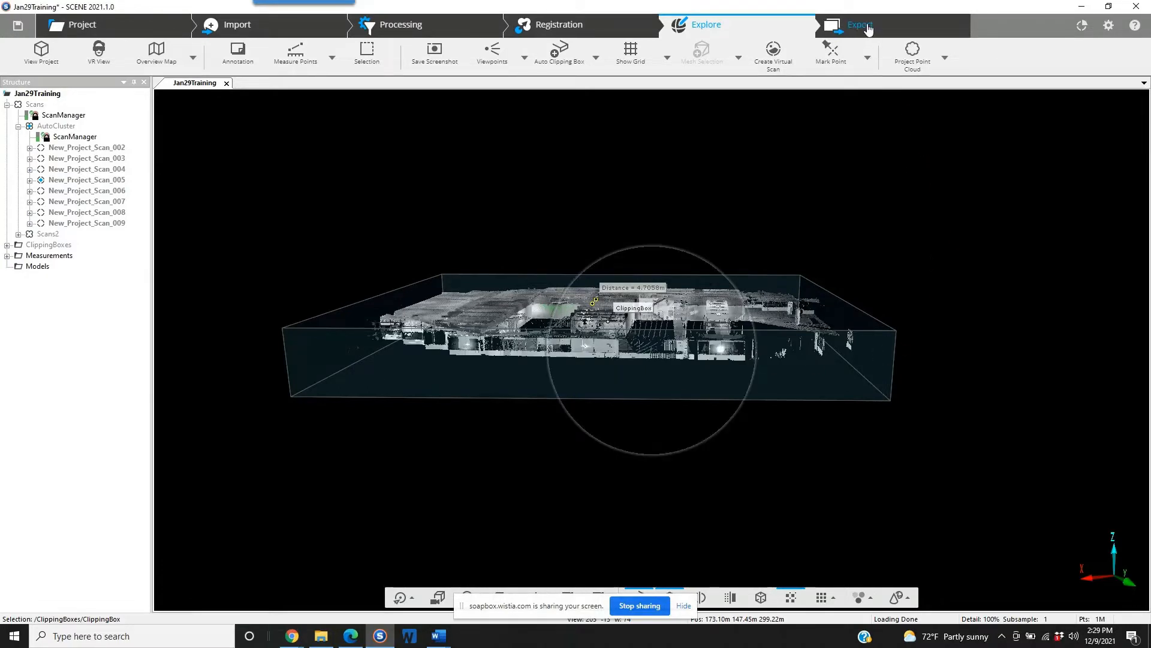
mouse_move(861, 24)
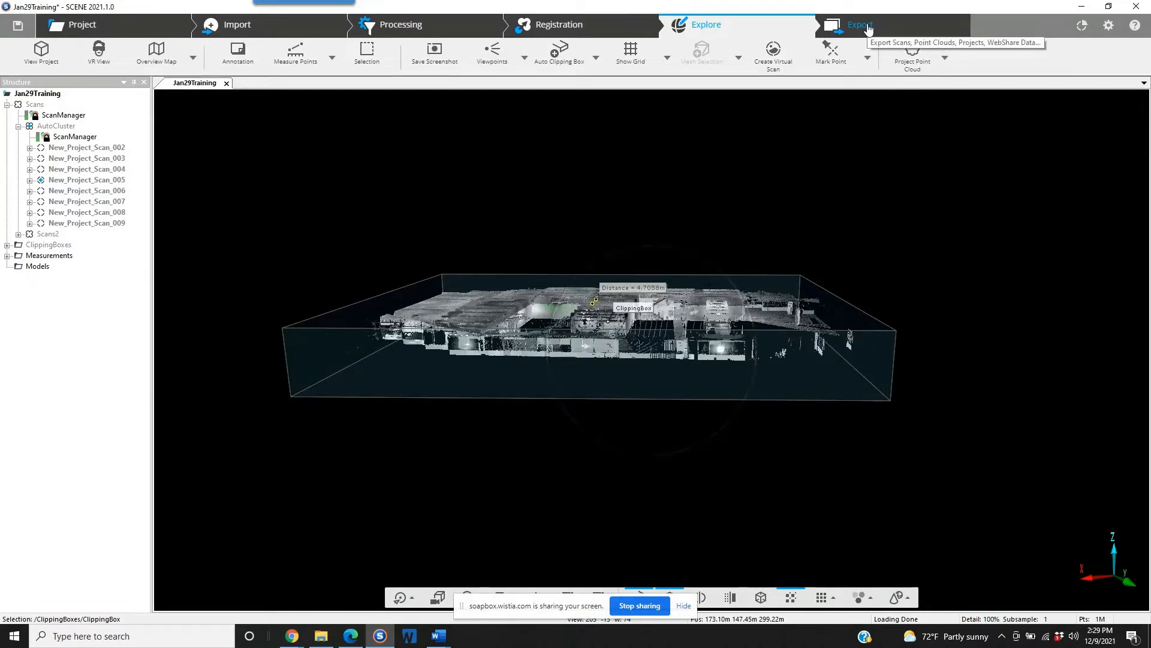
Switch to the Export tab and list the Ordered and Unordered scan export options
click(860, 24)
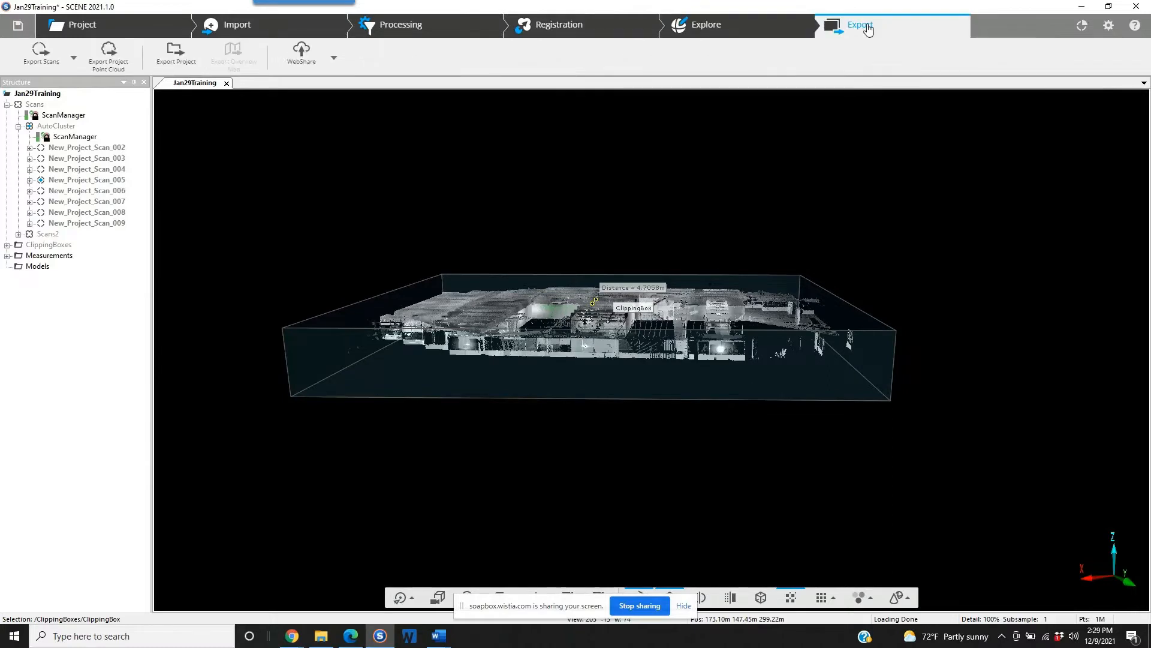
mouse_move(757, 39)
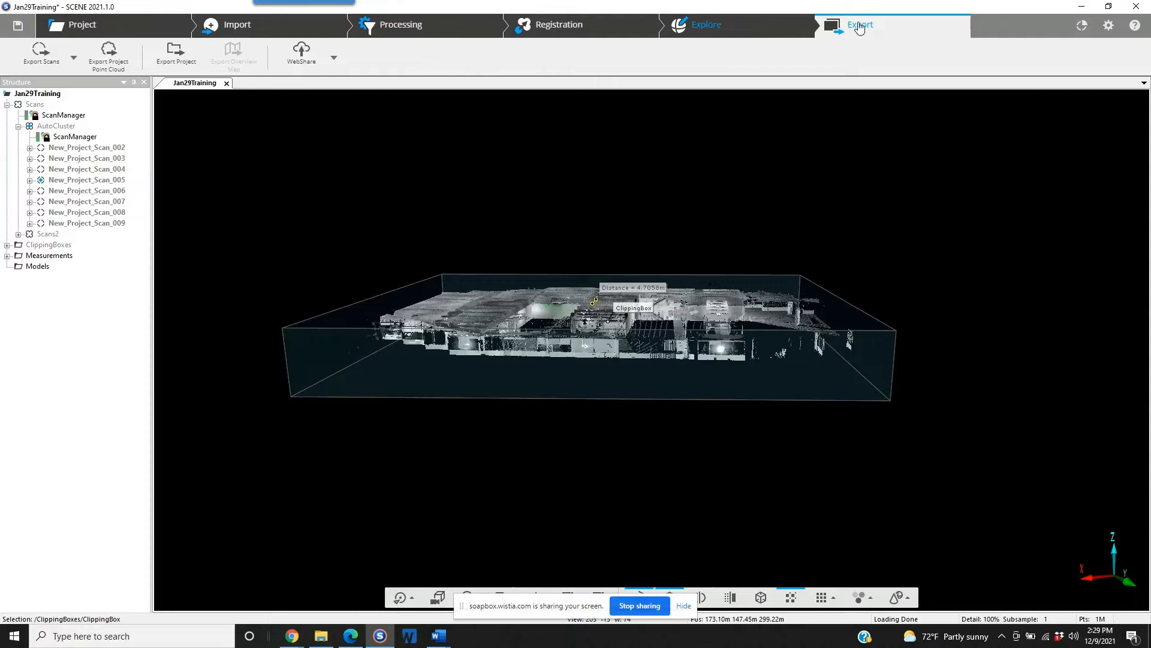
mouse_move(108, 59)
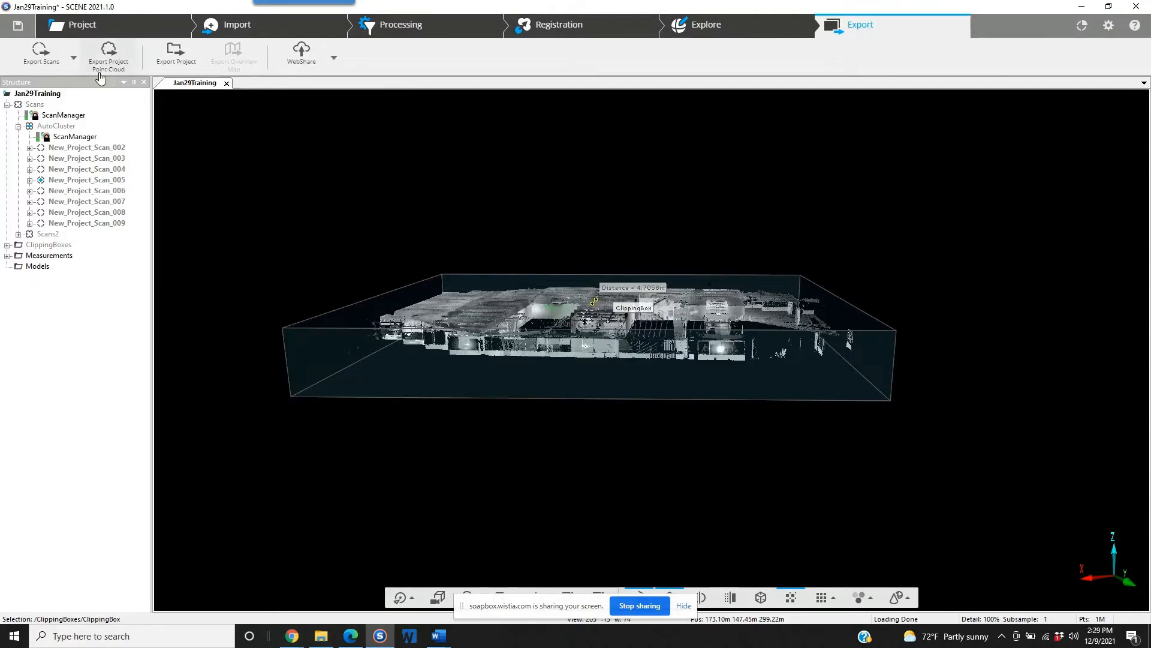
mouse_move(42, 55)
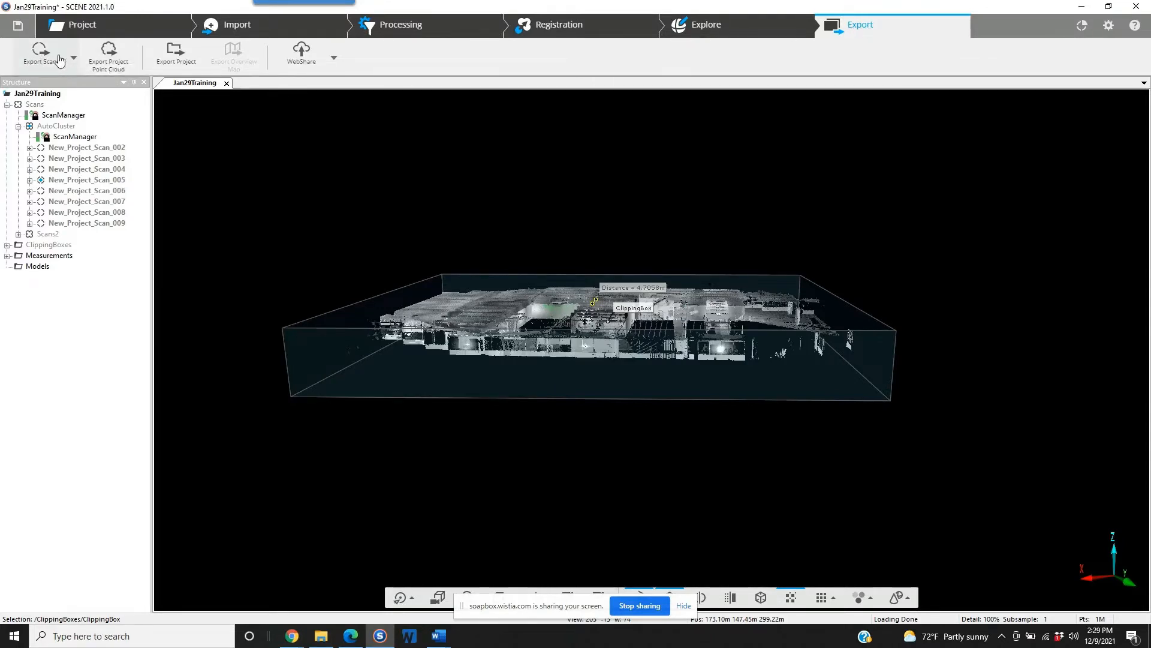
click(72, 59)
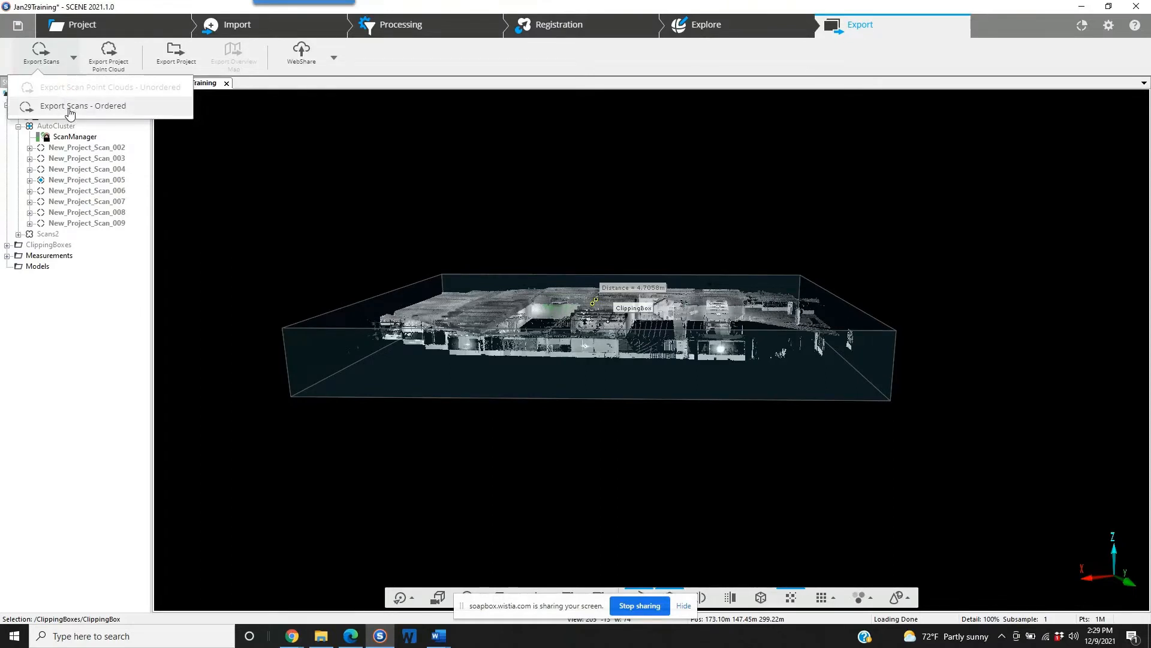
Open the ordered Export Scan Points settings, keeping E57 Files as the format
click(82, 106)
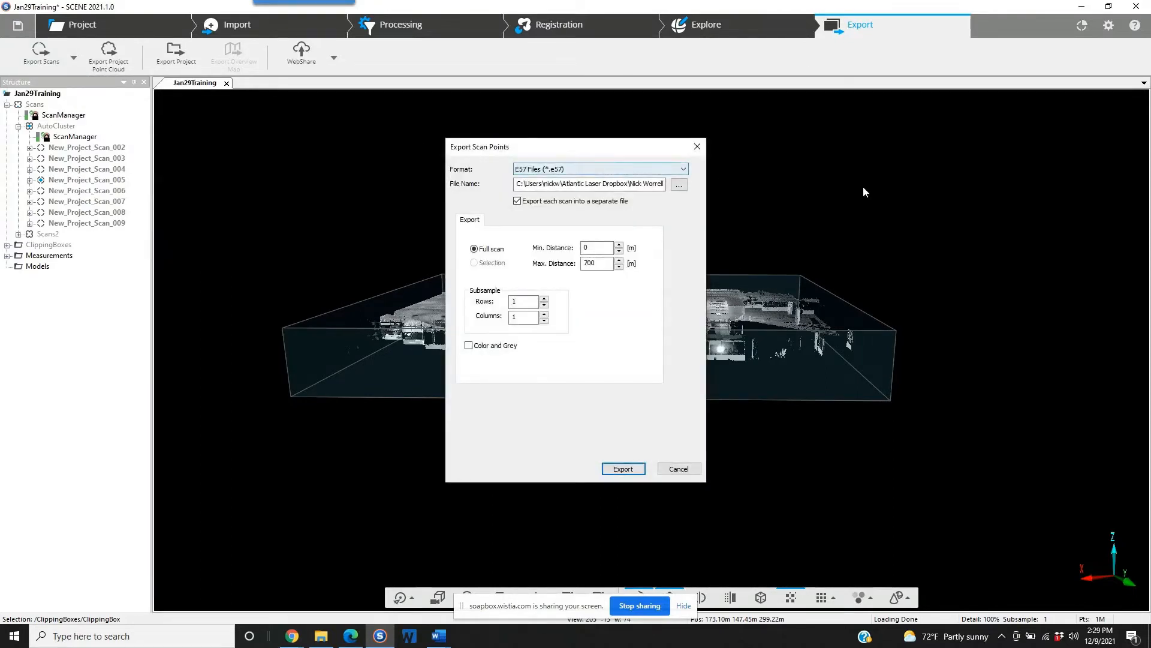
mouse_move(682, 219)
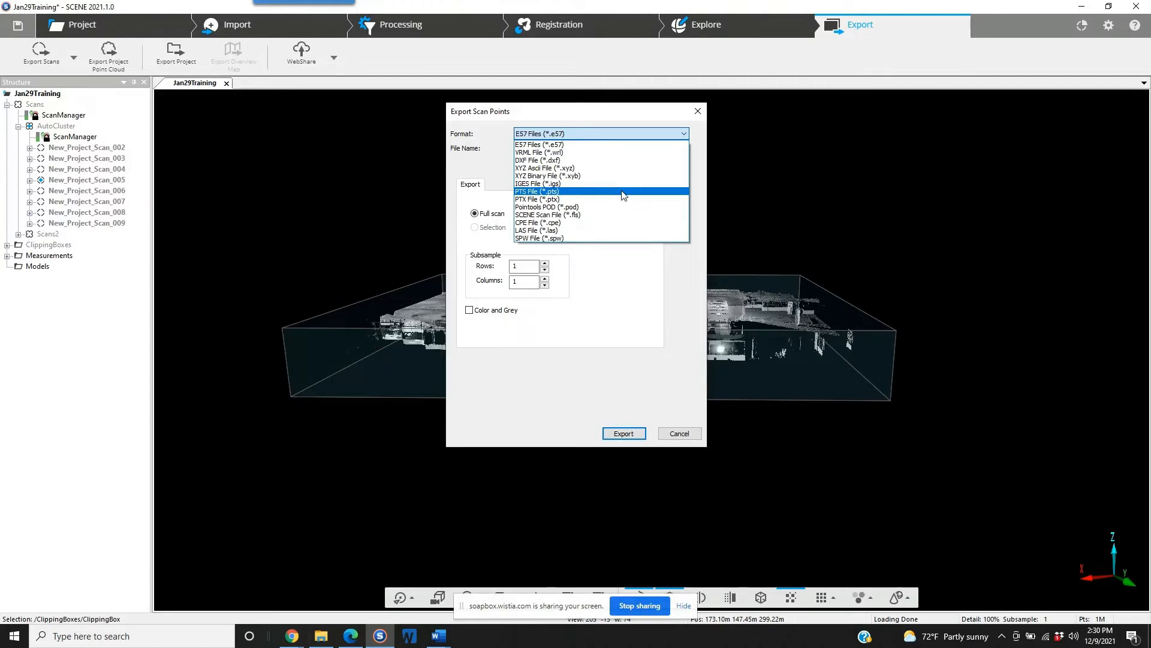
mouse_move(566, 184)
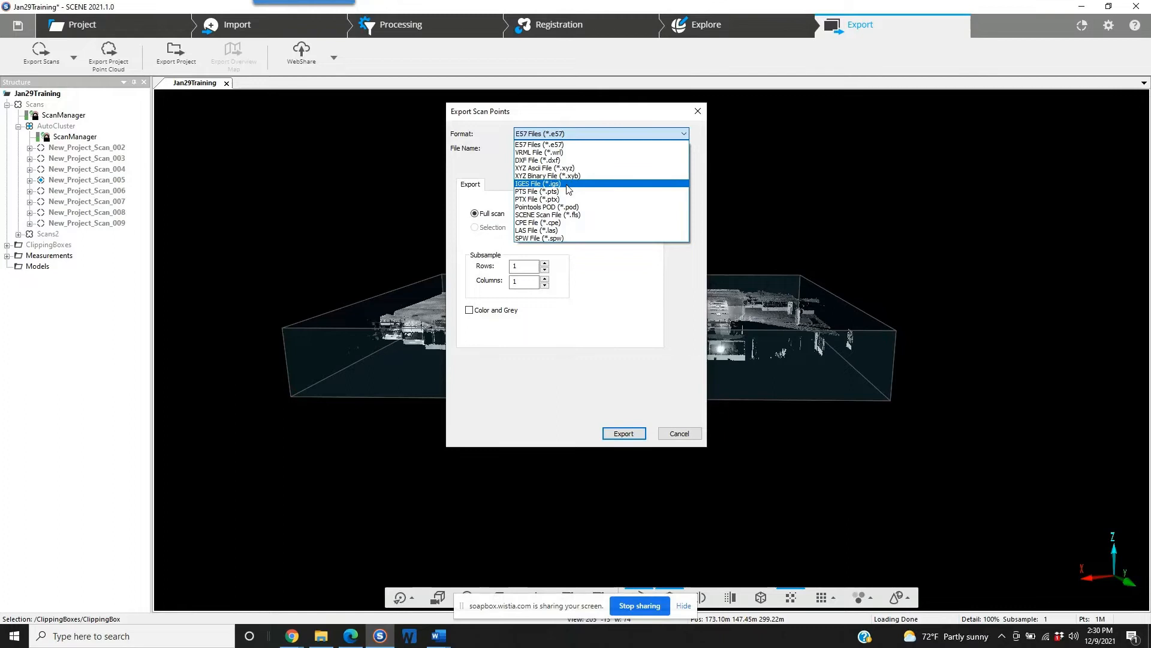
mouse_move(556, 207)
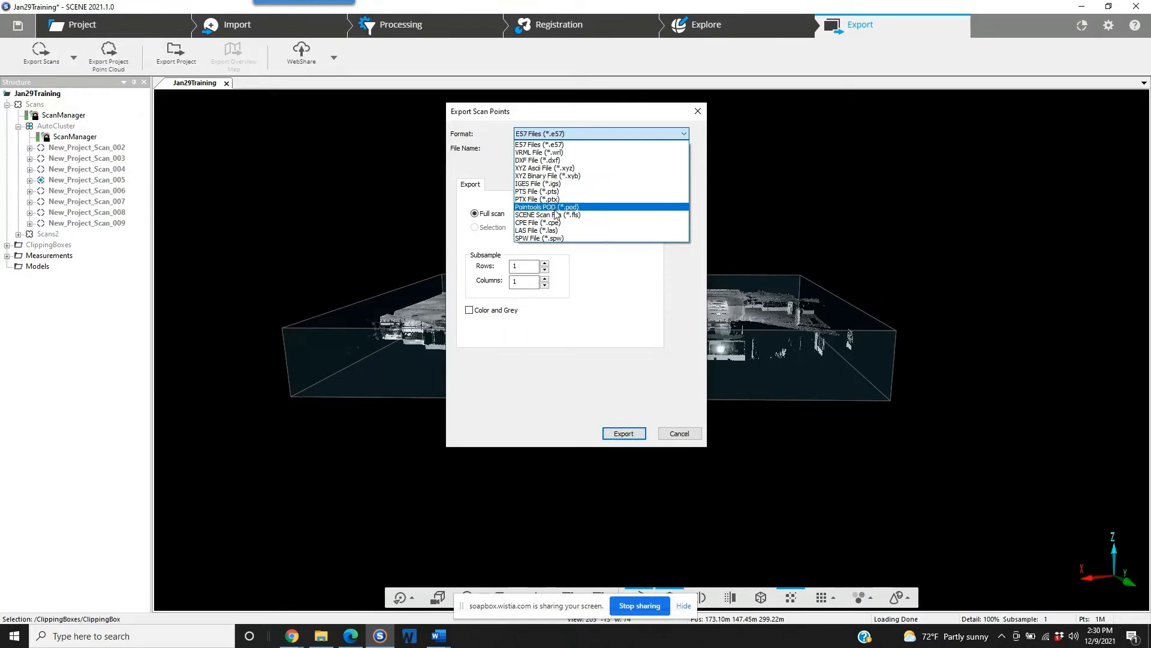
click(540, 144)
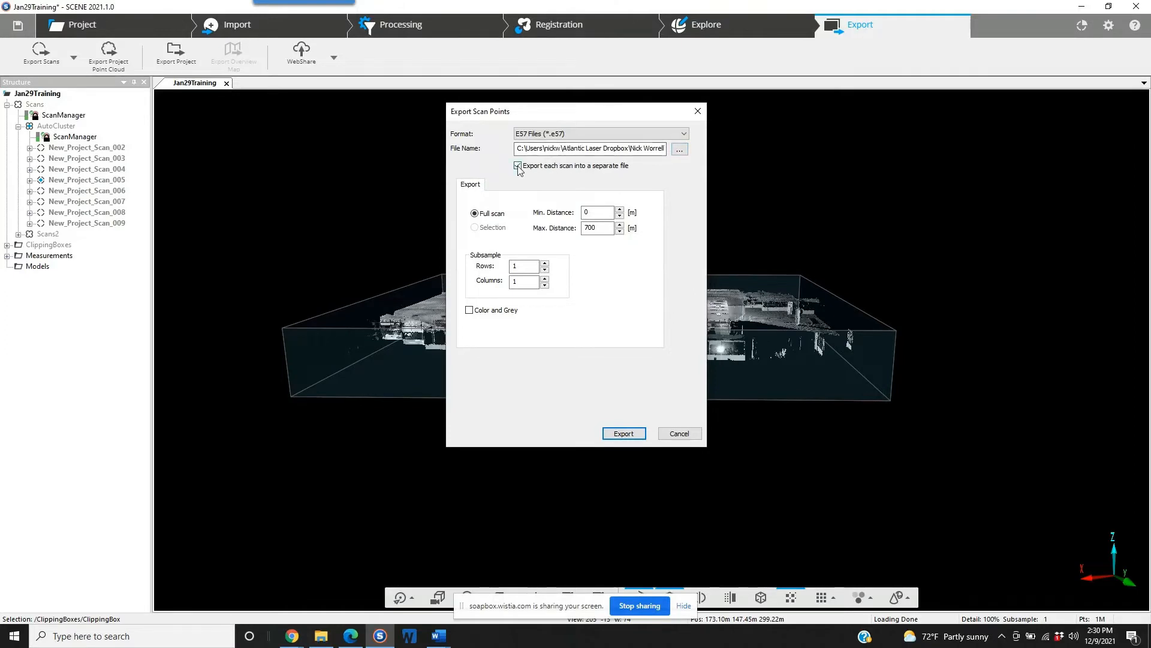
Keep 'Export each scan into a separate file' enabled and tick 'Color and Grey'
click(518, 166)
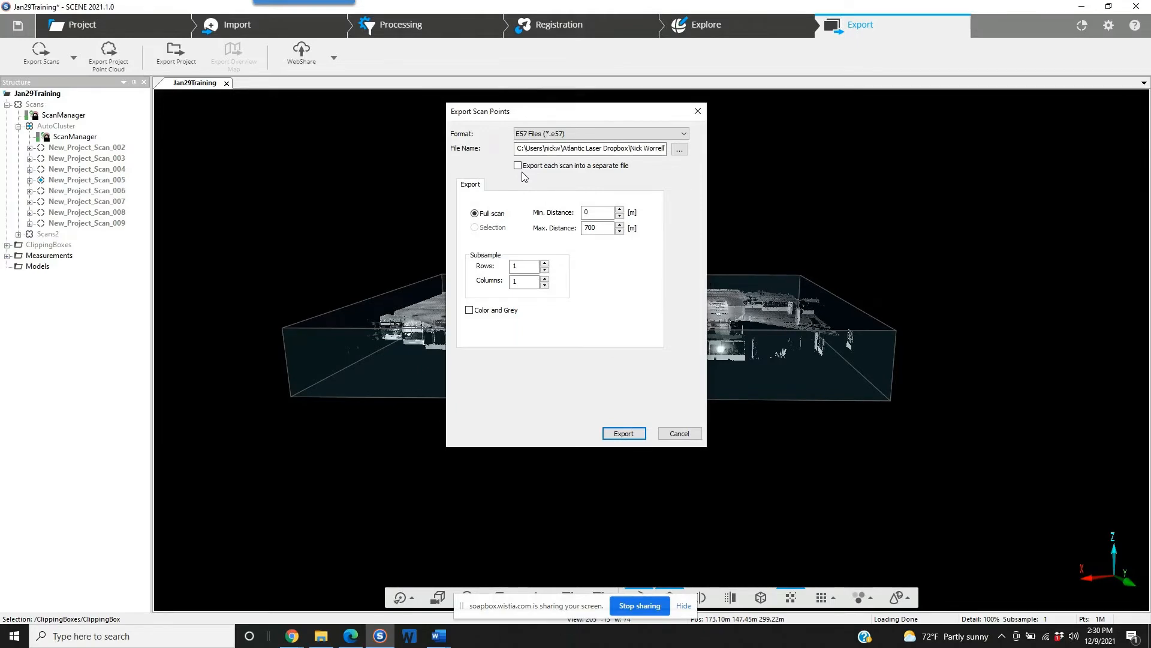
mouse_move(520, 170)
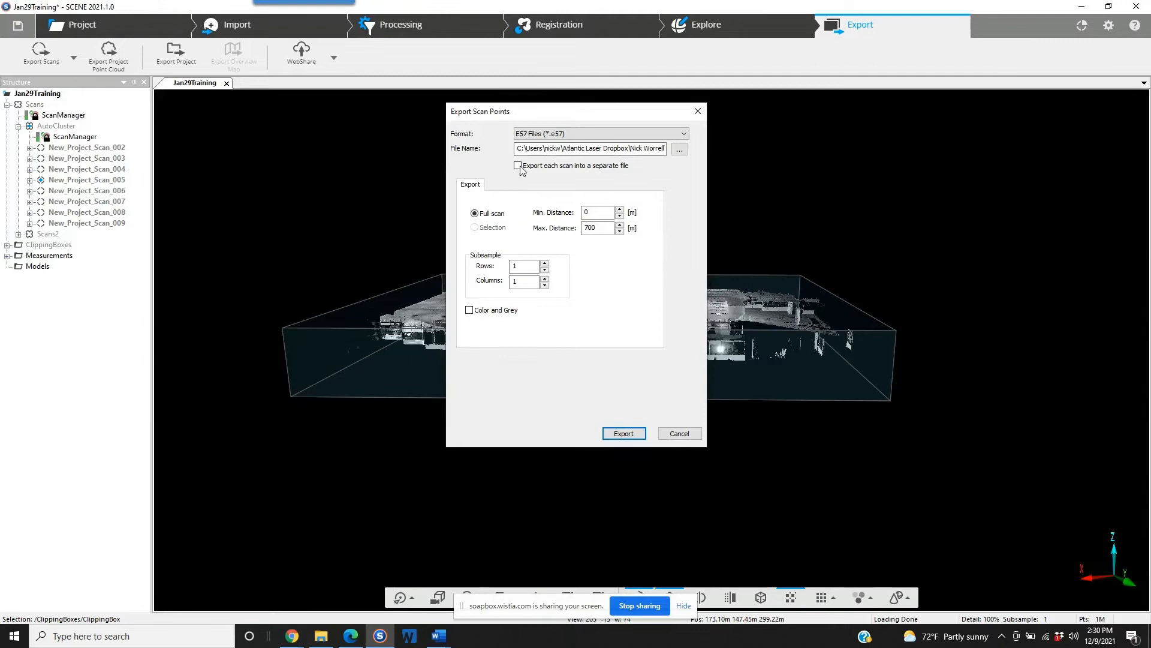
click(517, 165)
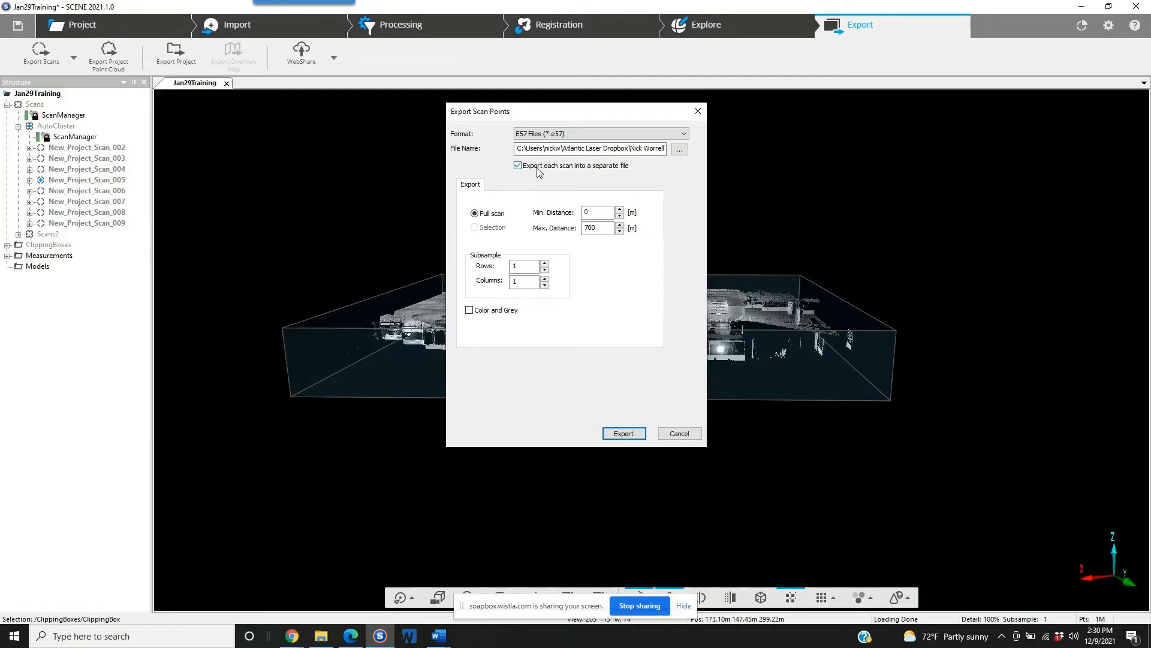
mouse_move(487, 144)
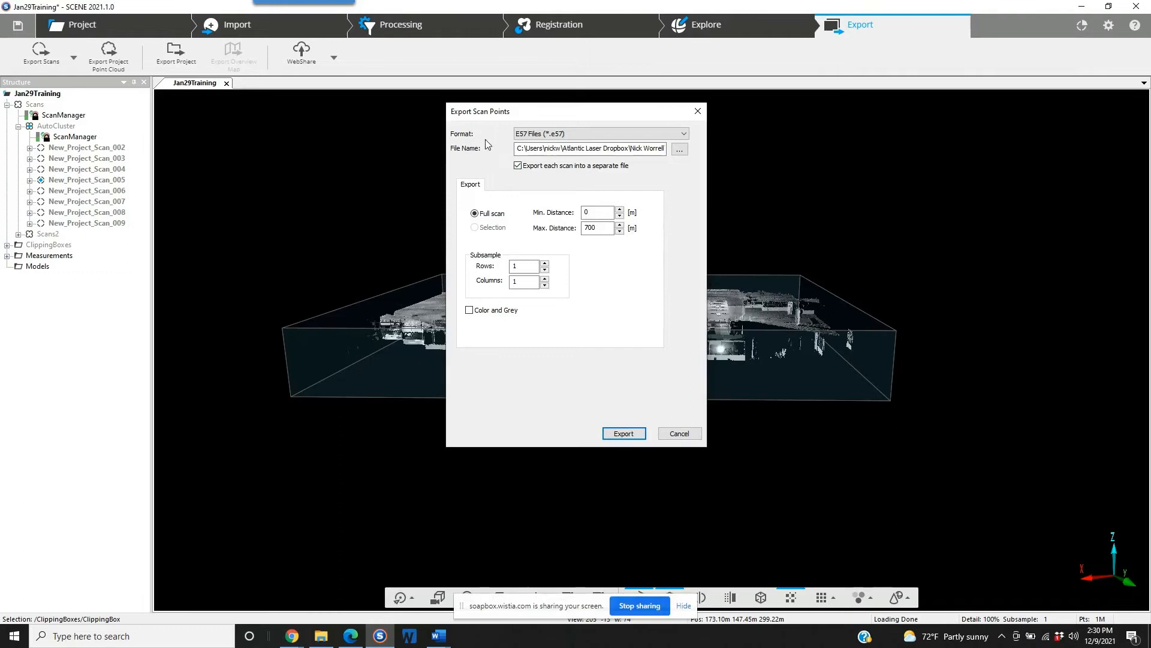
click(469, 310)
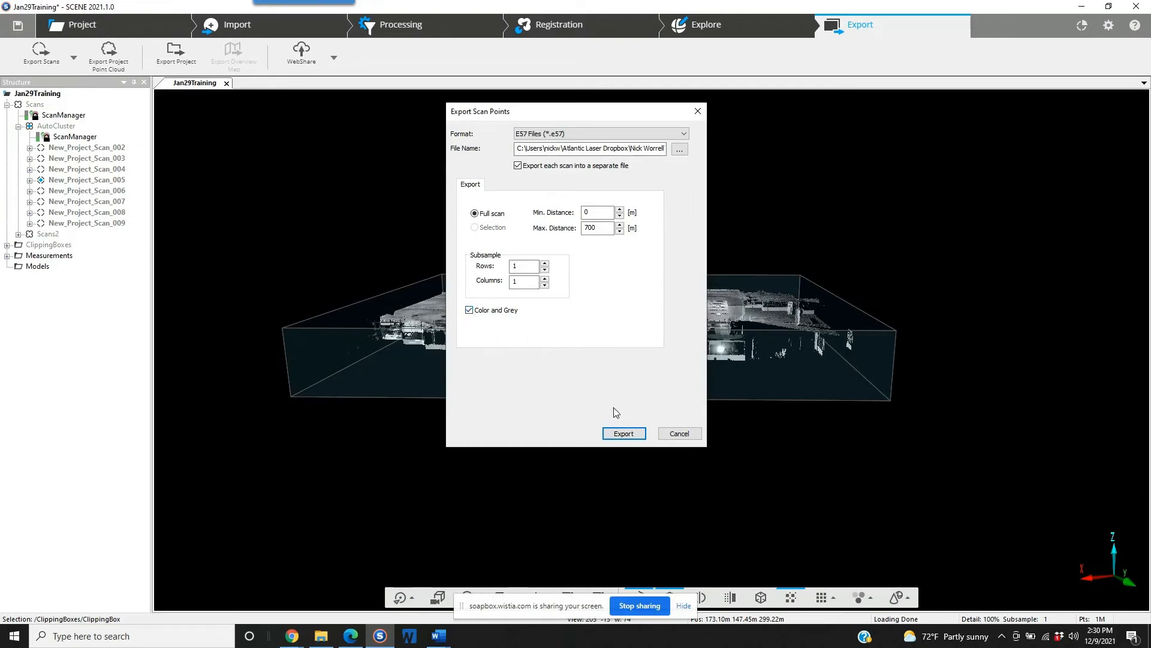
Start the E57 export, confirming Yes to replace the existing file
click(622, 433)
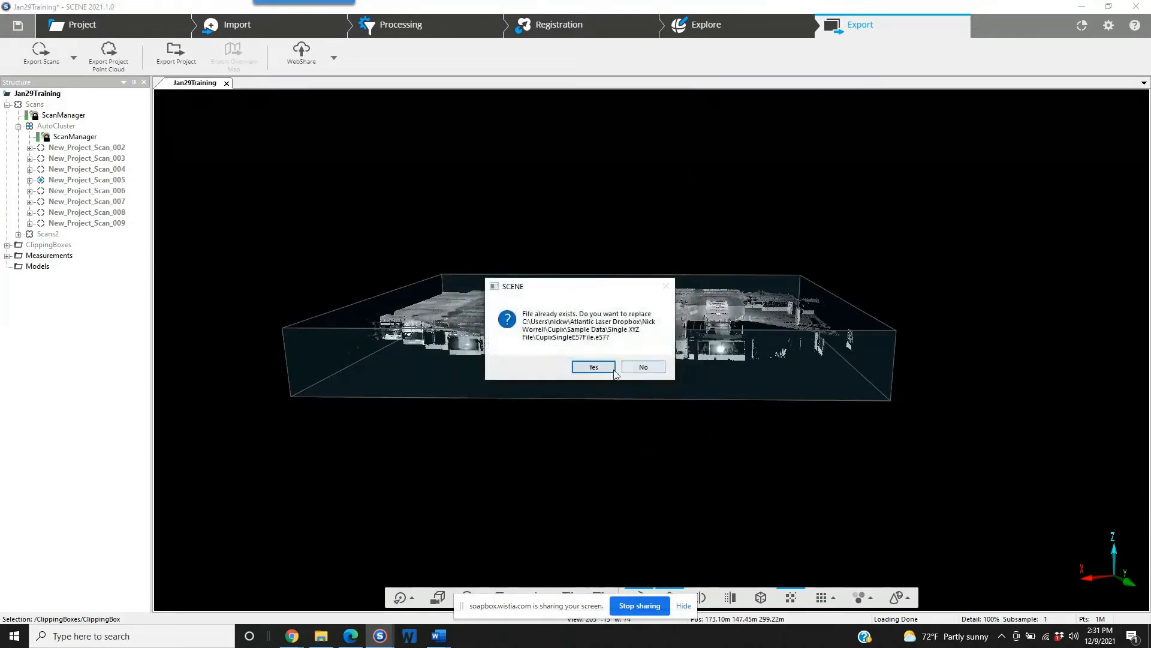
click(593, 367)
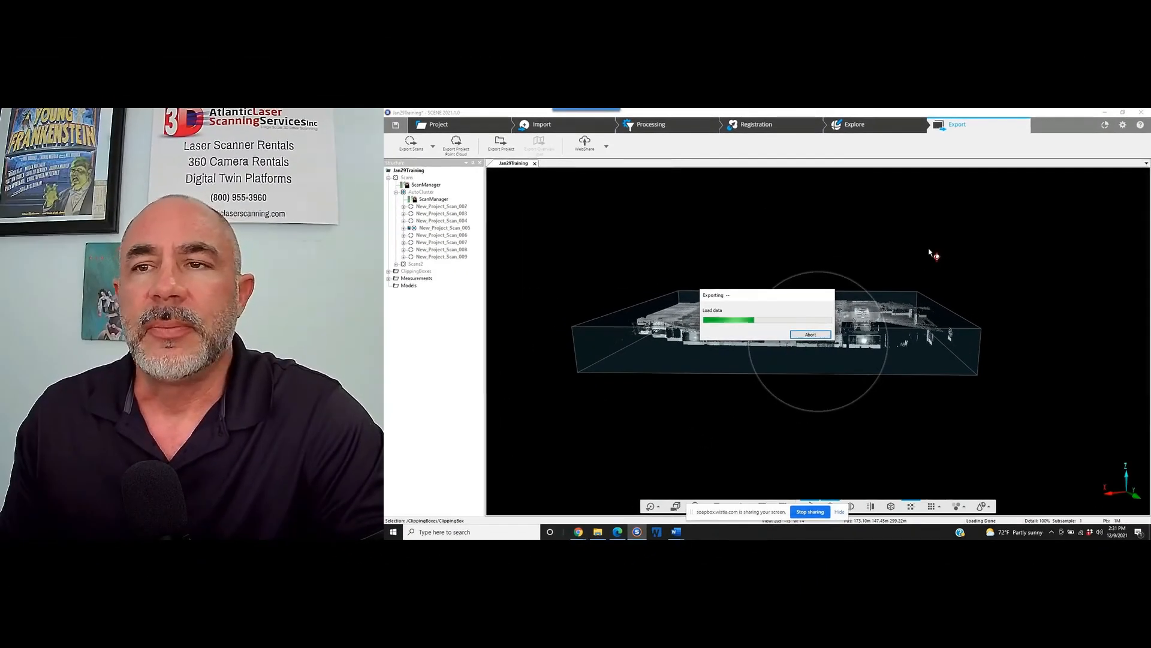